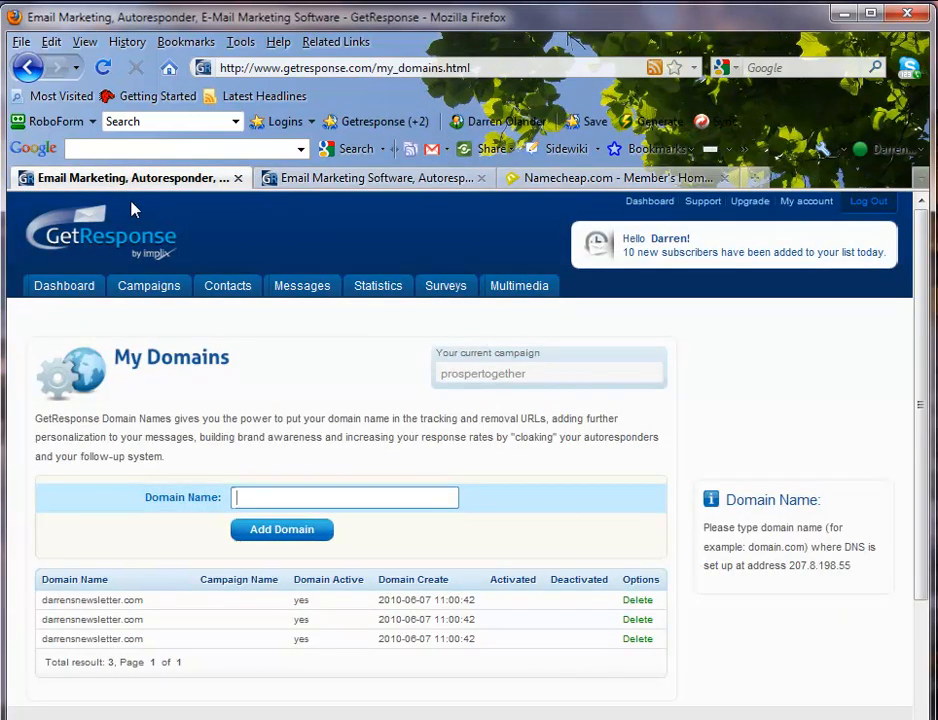
Review the Namecheap domain's mail settings on the Modify Domain page
{"action": "left_click", "coordinate": [344, 496]}
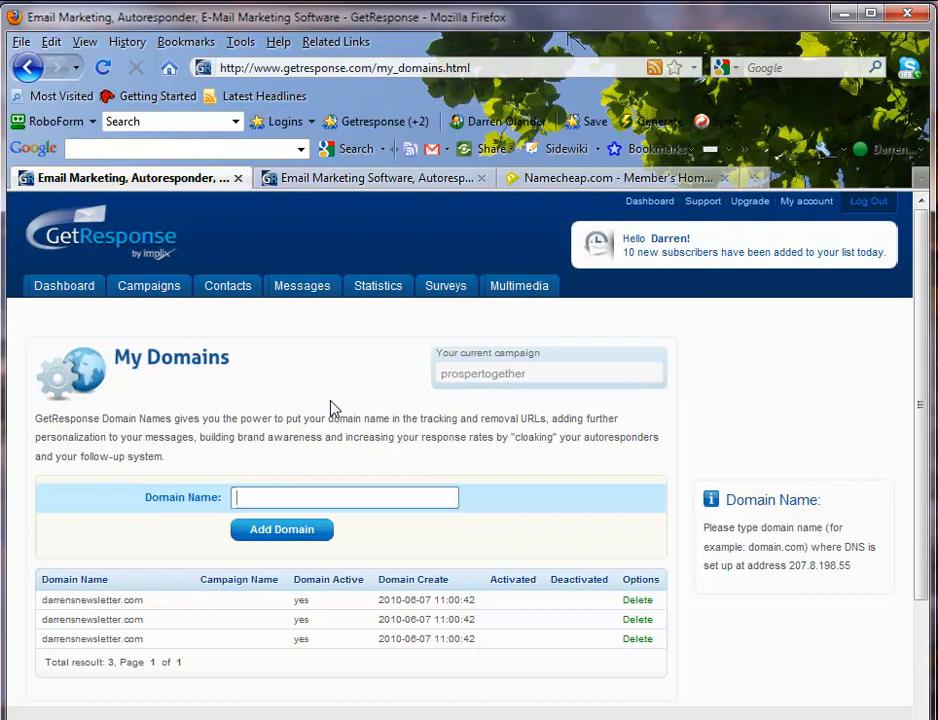
{"action": "left_click", "coordinate": [344, 496]}
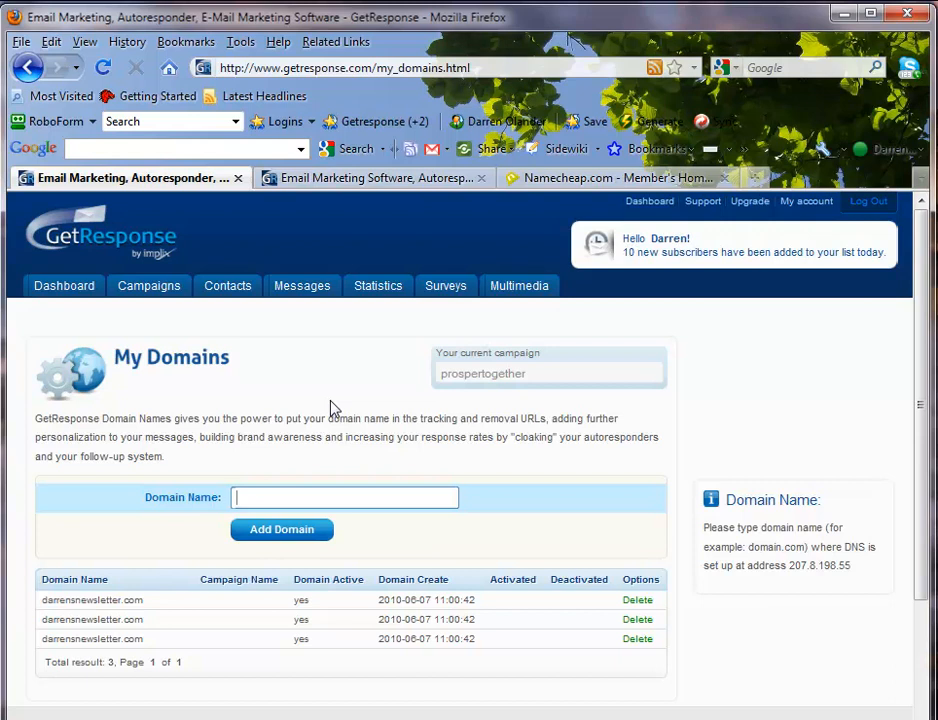
{"action": "left_click", "coordinate": [344, 496]}
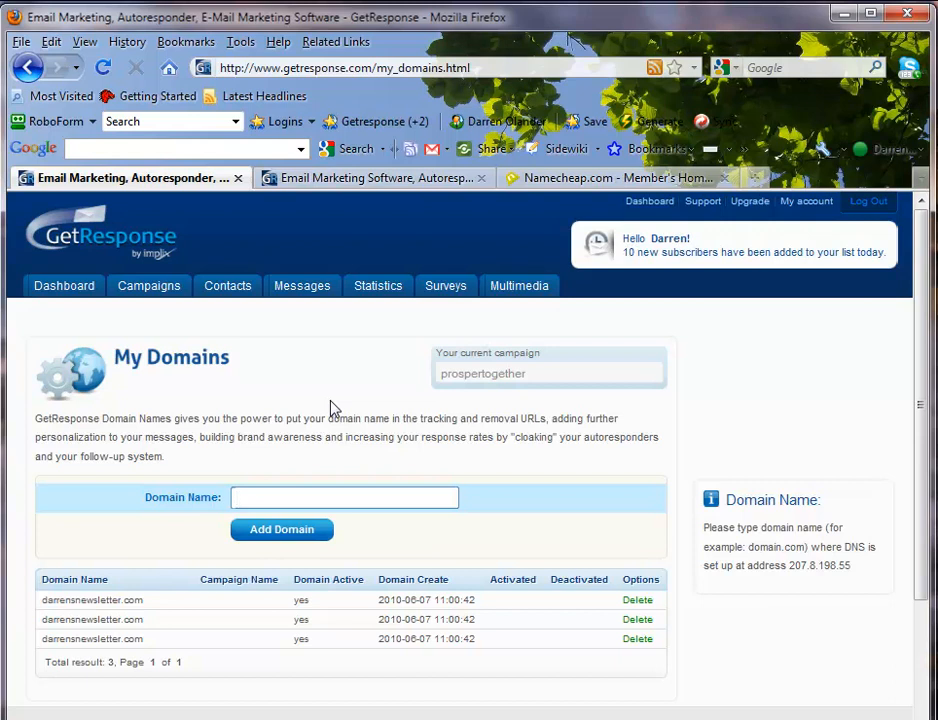
{"action": "left_click", "coordinate": [344, 496]}
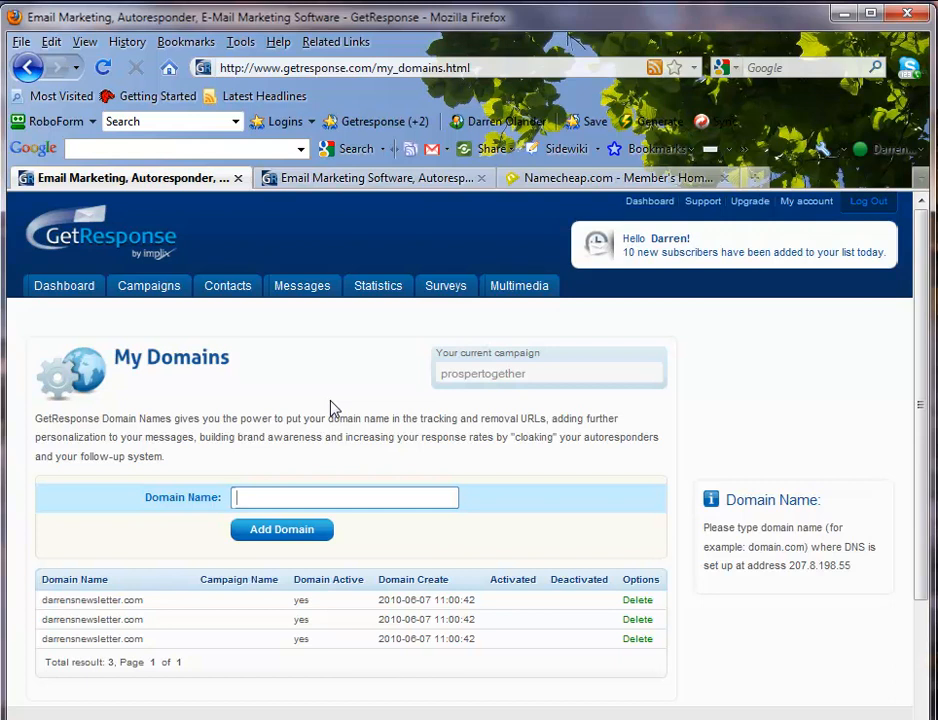
{"action": "left_click", "coordinate": [344, 496]}
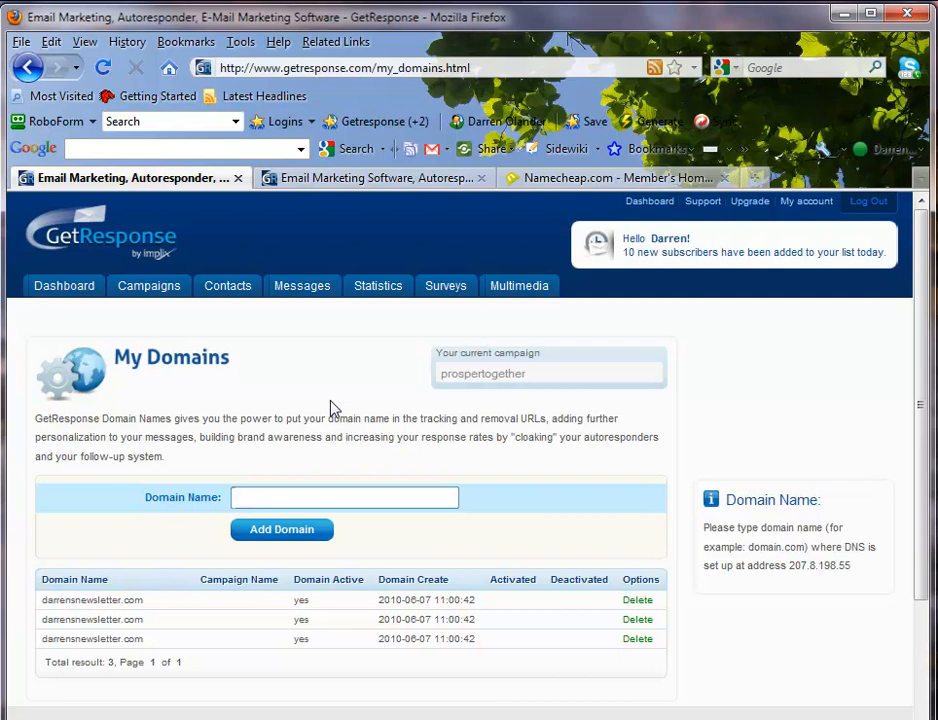
{"action": "left_click", "coordinate": [344, 496]}
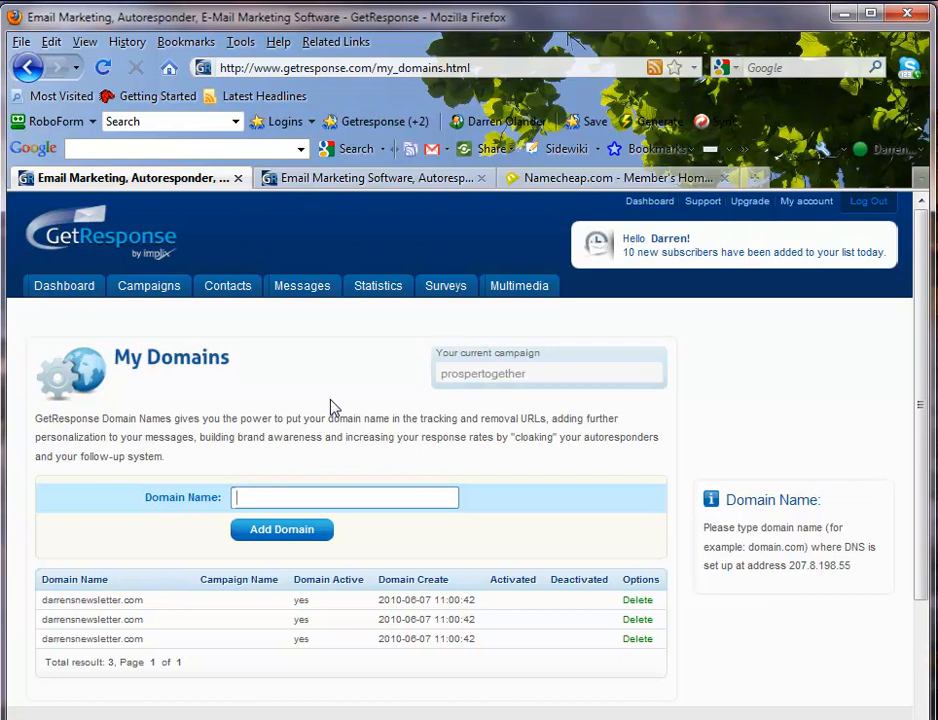
{"action": "left_click", "coordinate": [344, 496]}
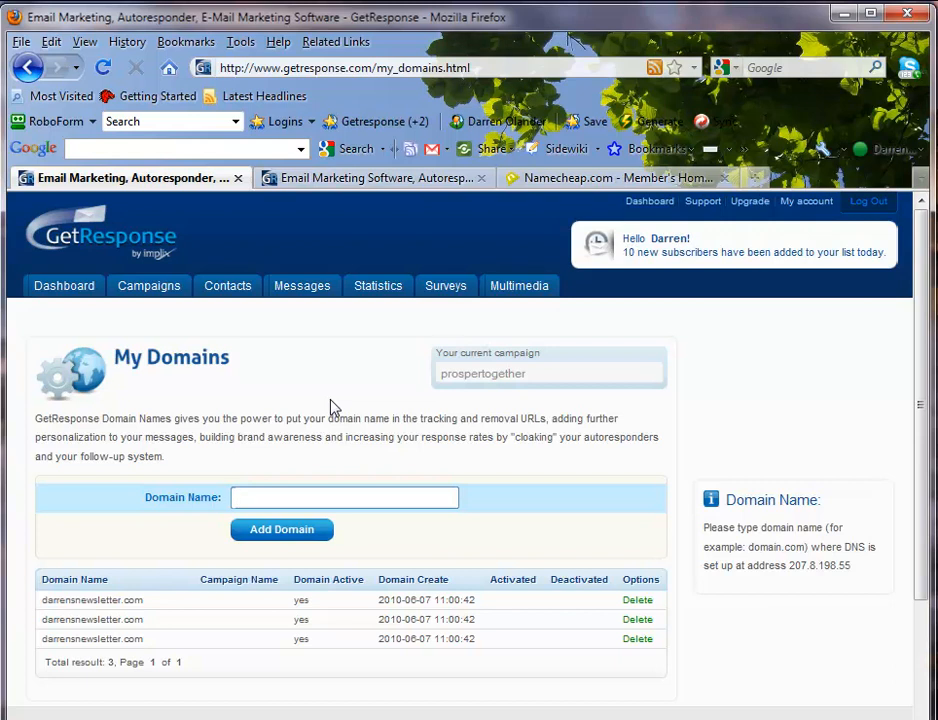
{"action": "left_click", "coordinate": [344, 496]}
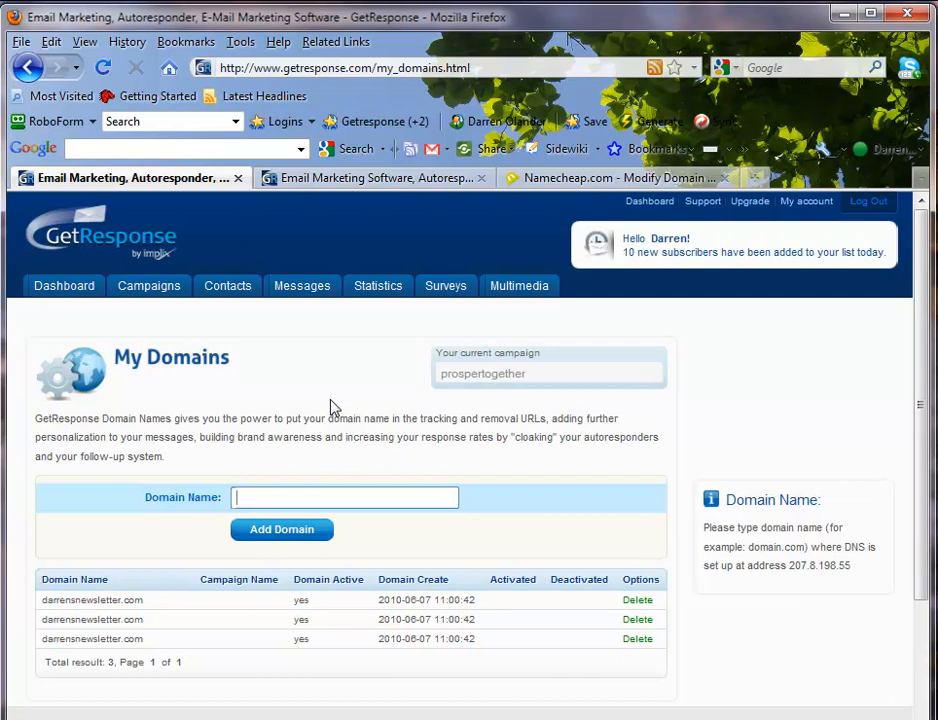
{"action": "mouse_move", "coordinate": [372, 406]}
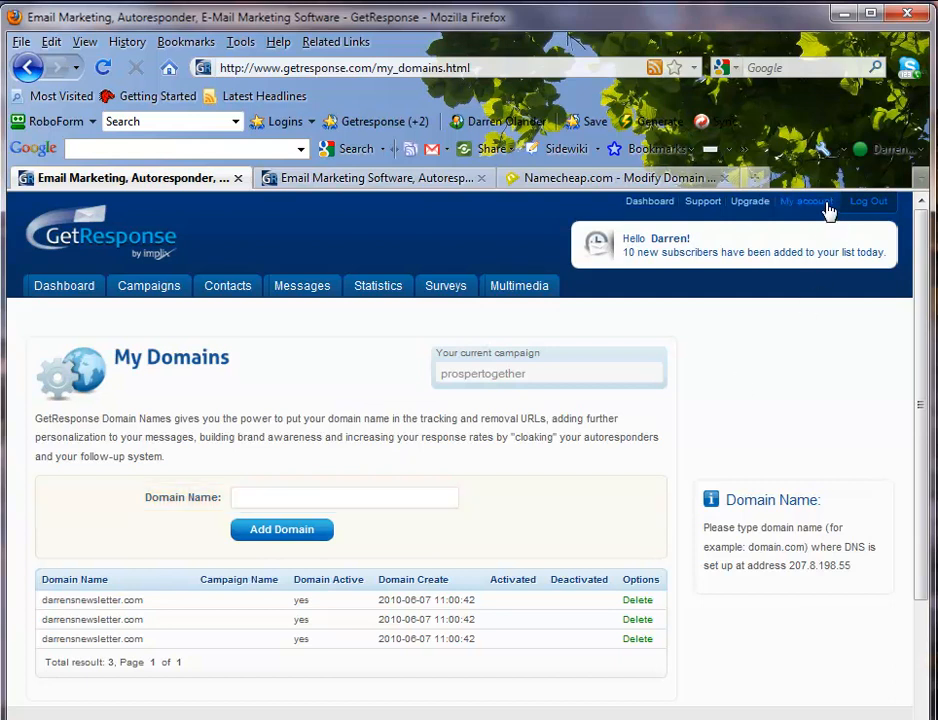
Return to the GetResponse account's My Domains list showing the three added domains
{"action": "left_click", "coordinate": [808, 200]}
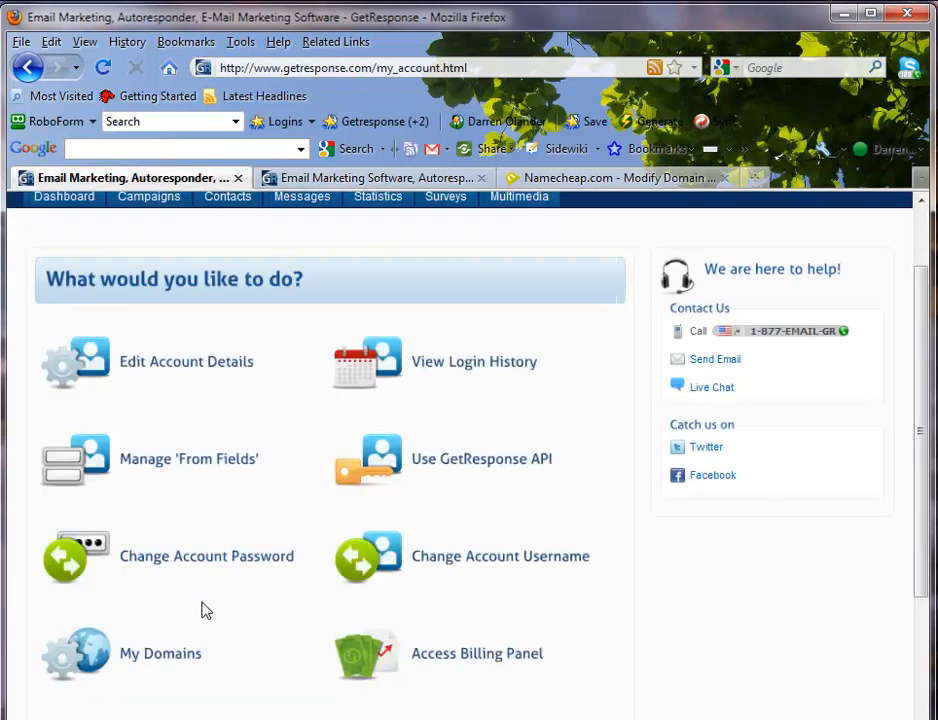
{"action": "left_click", "coordinate": [160, 652]}
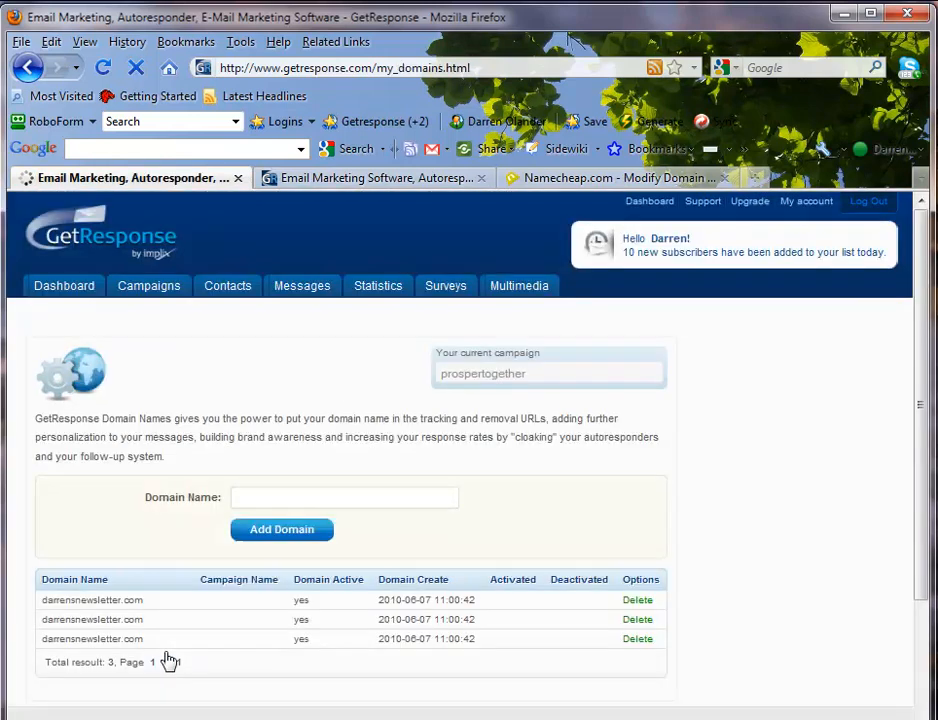
{"action": "left_click", "coordinate": [344, 496]}
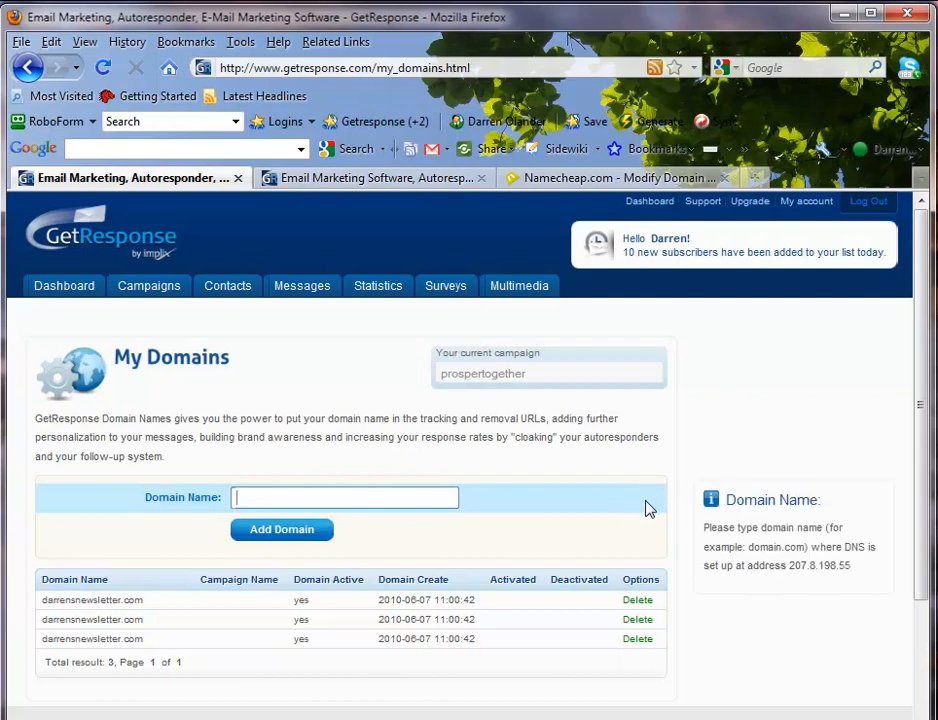
{"action": "mouse_move", "coordinate": [636, 500]}
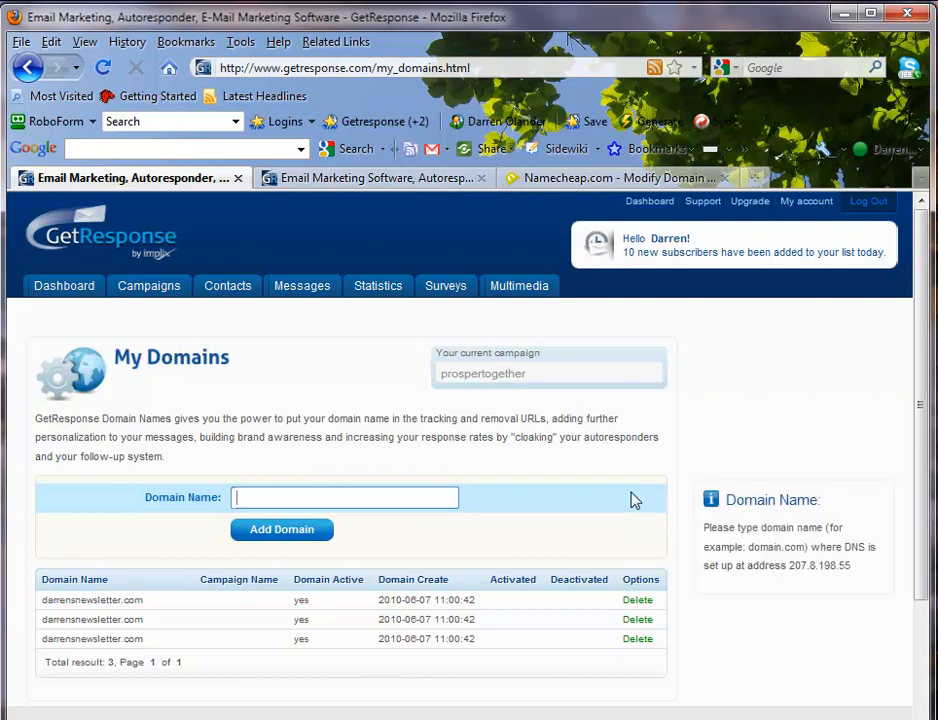
{"action": "left_click", "coordinate": [344, 496]}
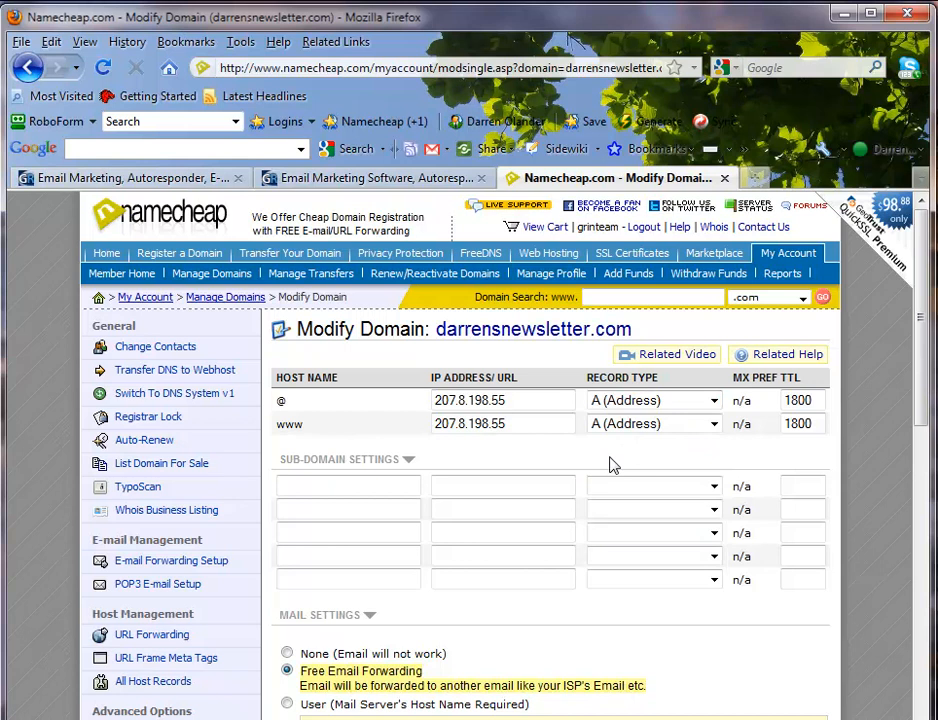
{"action": "mouse_move", "coordinate": [598, 376]}
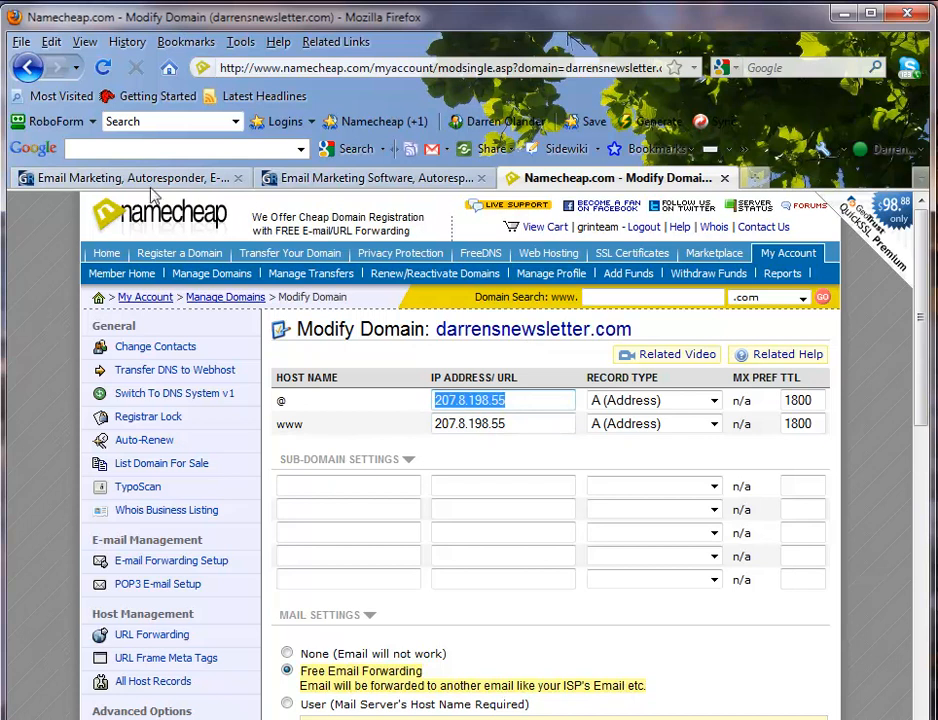
{"action": "left_click", "coordinate": [130, 176]}
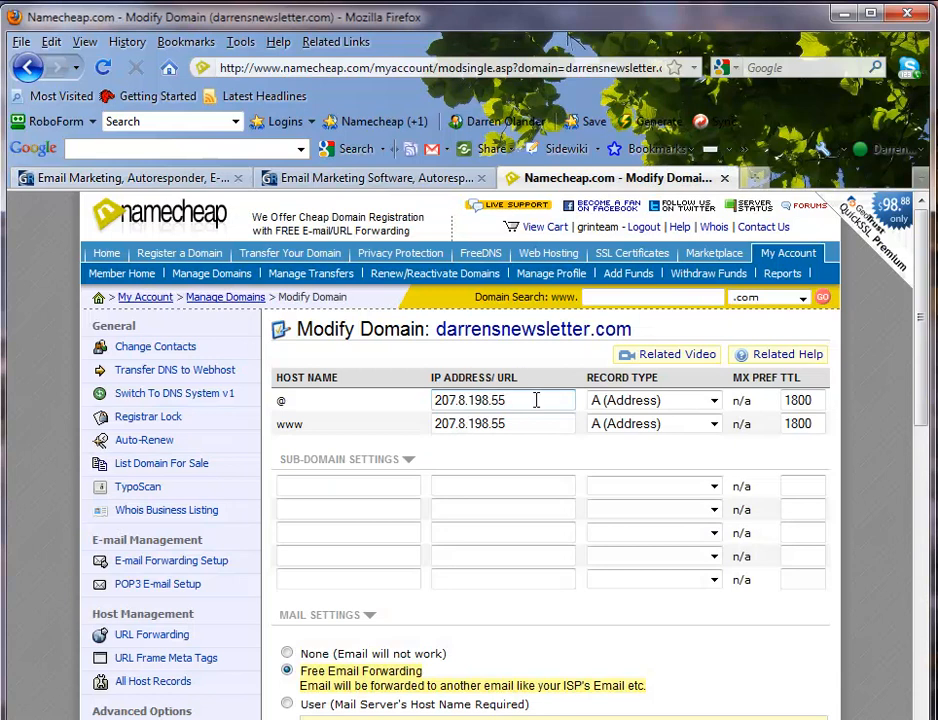
Confirm both Namecheap hosts are A (Address) records pointing to 207.8.198.55
{"action": "left_click", "coordinate": [712, 400]}
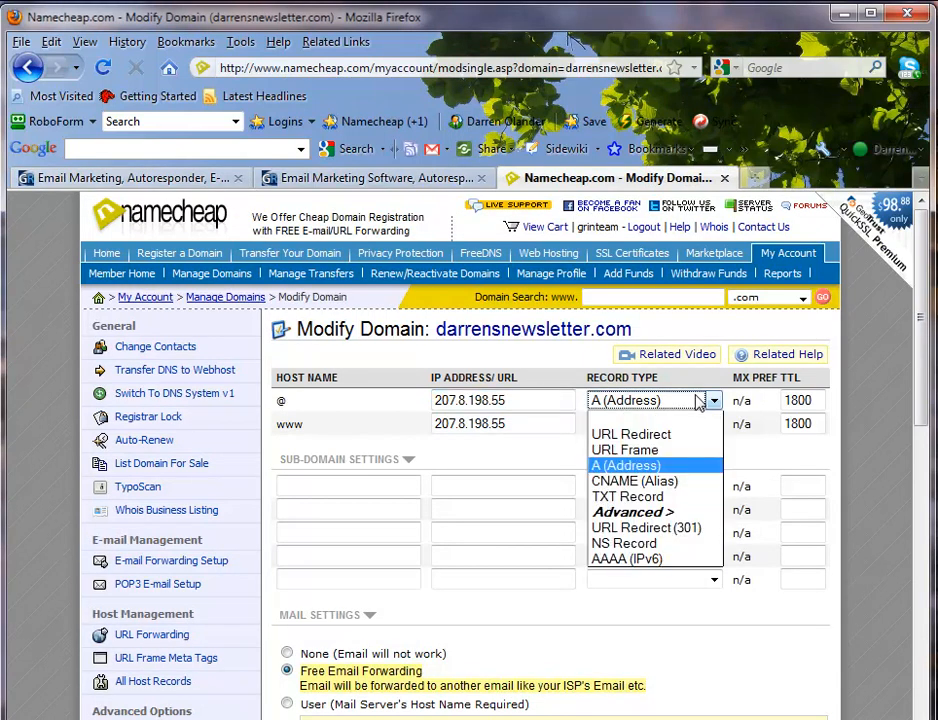
{"action": "left_click", "coordinate": [624, 464]}
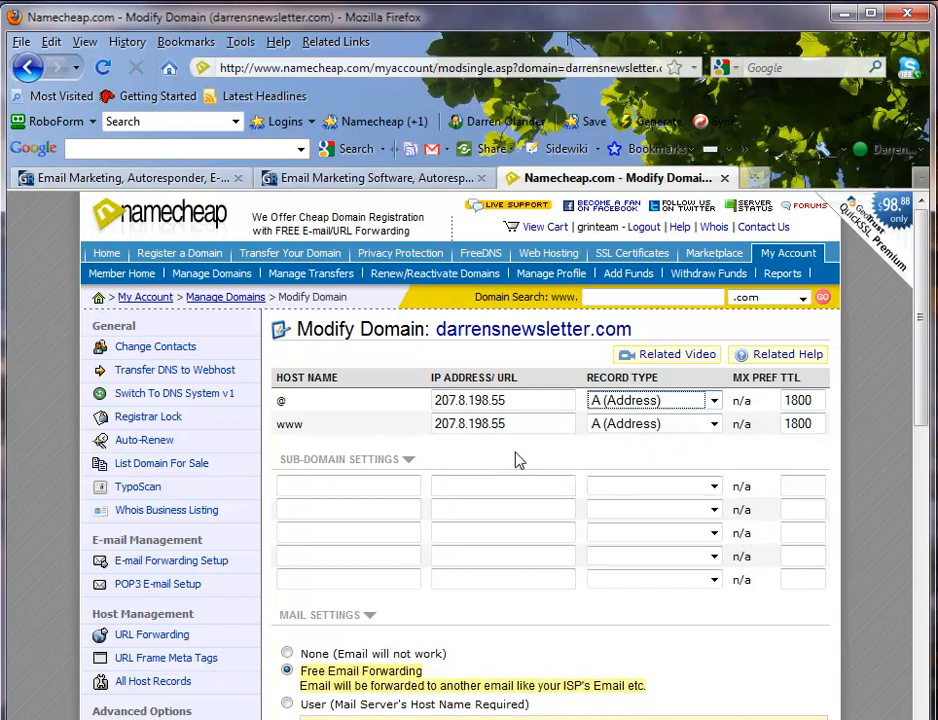
{"action": "triple_click", "coordinate": [470, 424]}
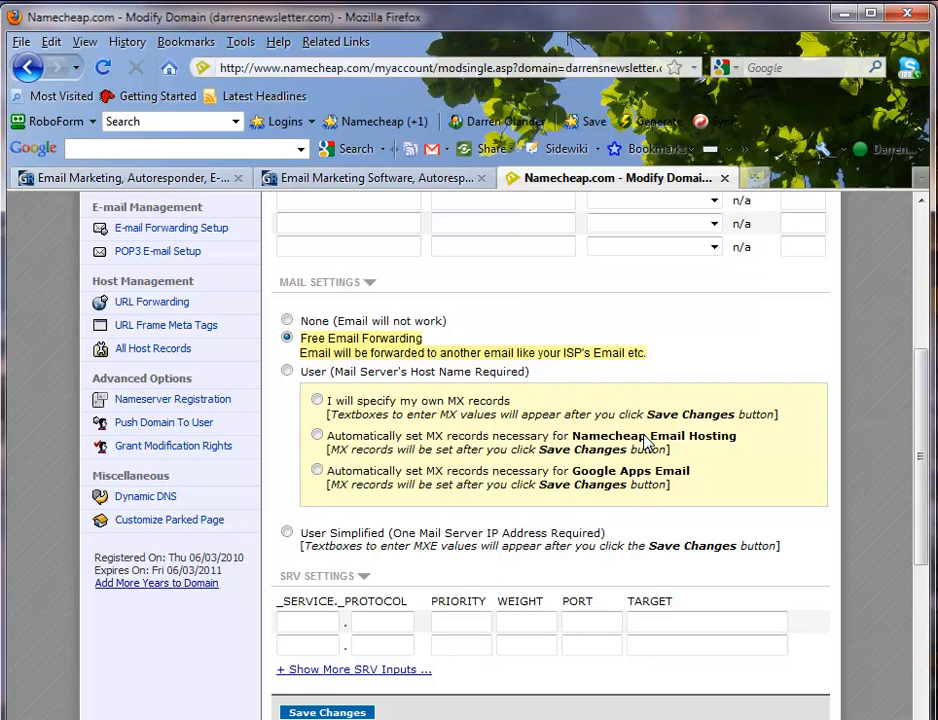
{"action": "scroll", "scroll_direction": "up", "scroll_amount": 3}
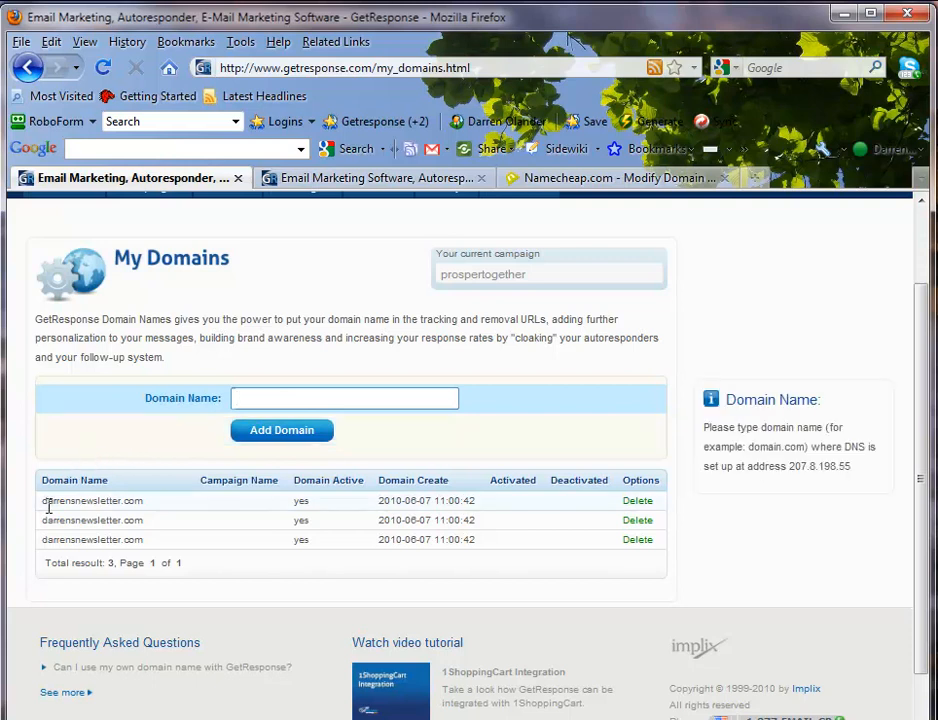
{"action": "mouse_move", "coordinate": [364, 496]}
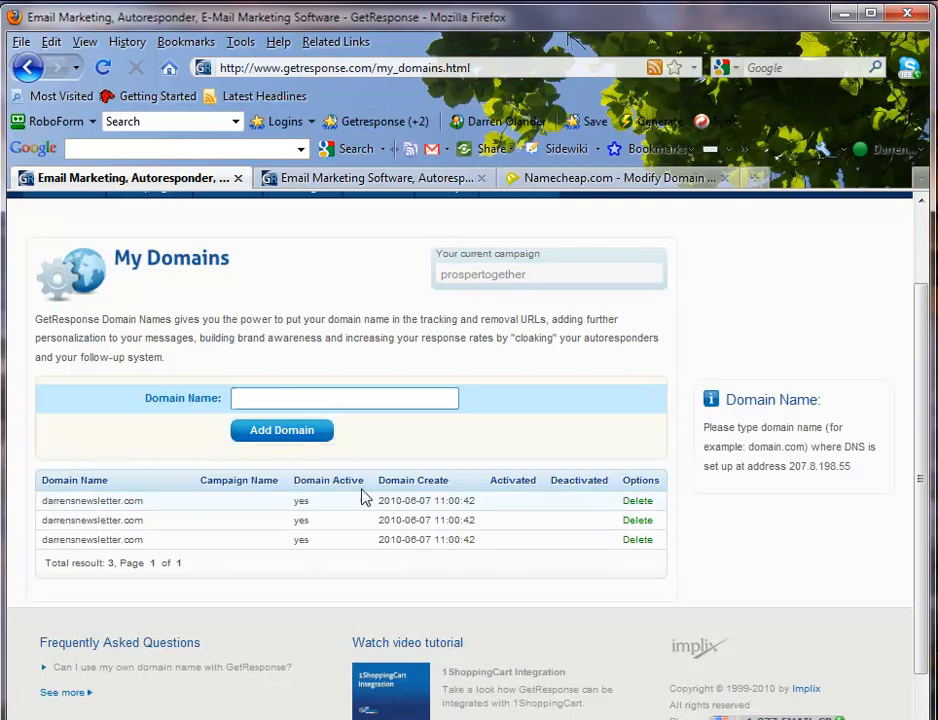
Bring the GetResponse My Domains list back into view from the registrar
{"action": "double_click", "coordinate": [300, 500]}
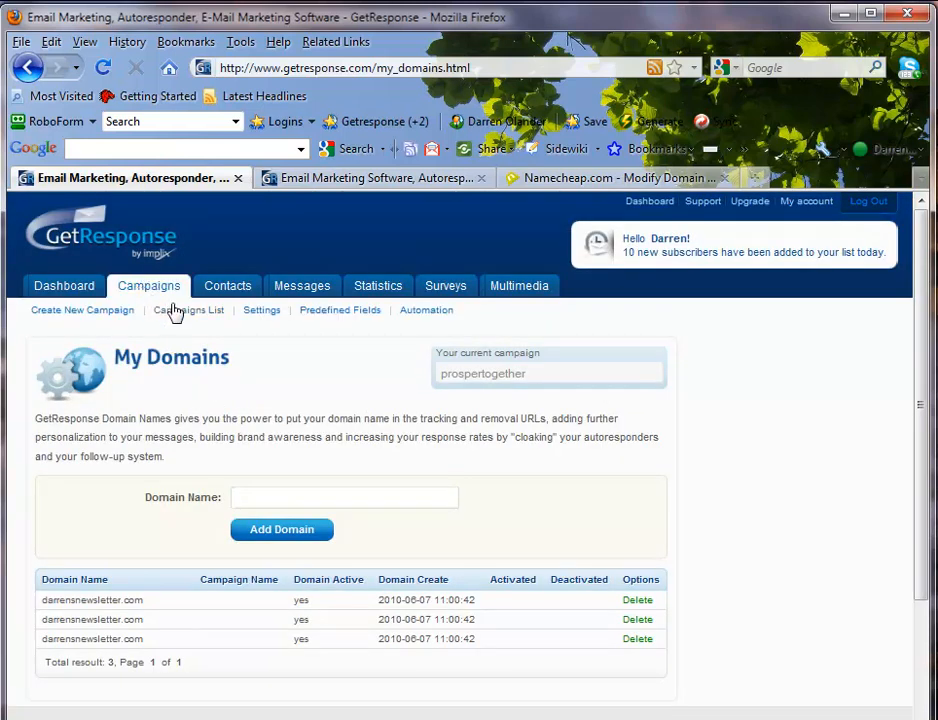
Make the first campaign current and show its Messages settings with the assigned custom domain
{"action": "left_click", "coordinate": [188, 310]}
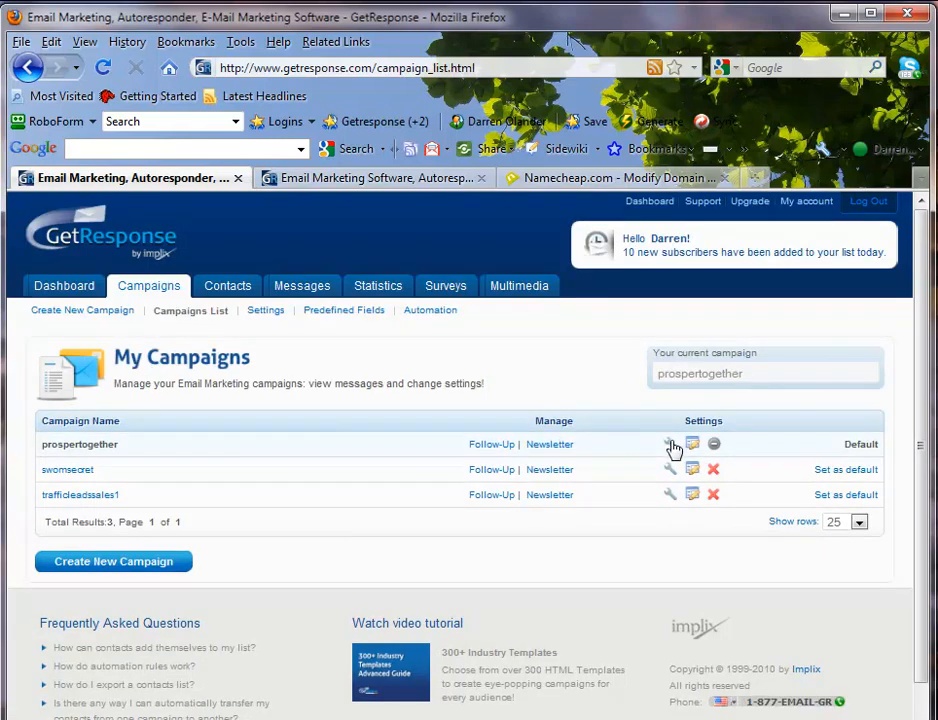
{"action": "left_click", "coordinate": [670, 444]}
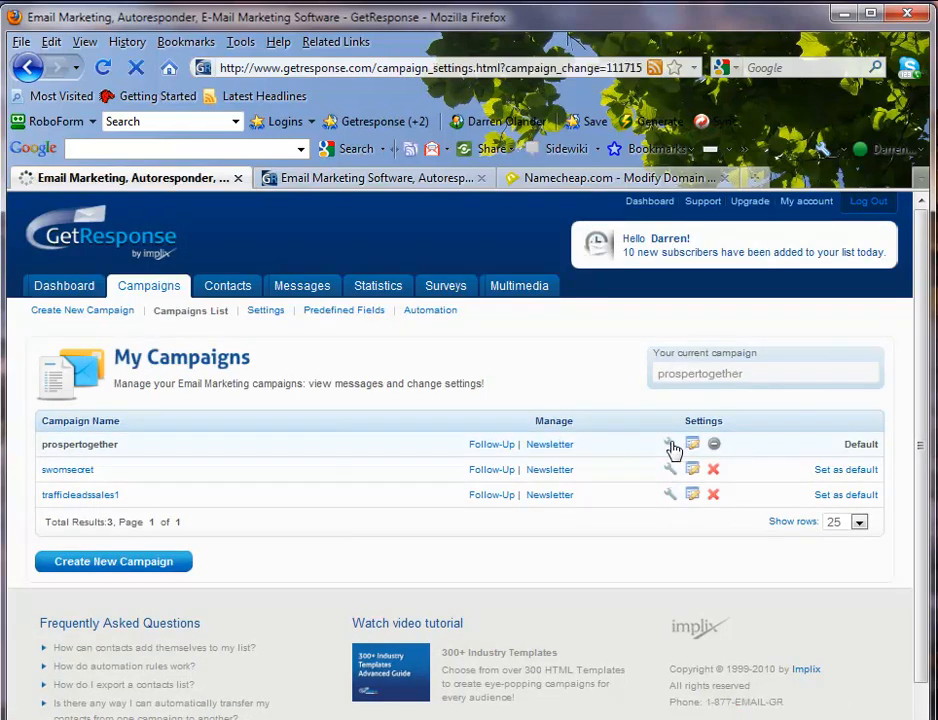
{"action": "left_click", "coordinate": [668, 444]}
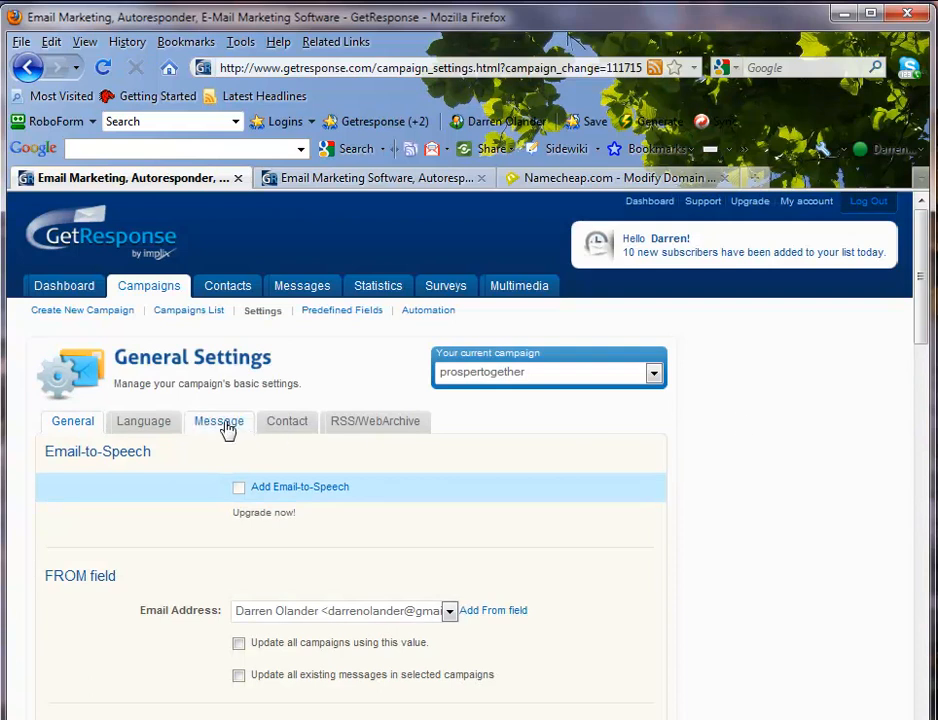
{"action": "left_click", "coordinate": [220, 420]}
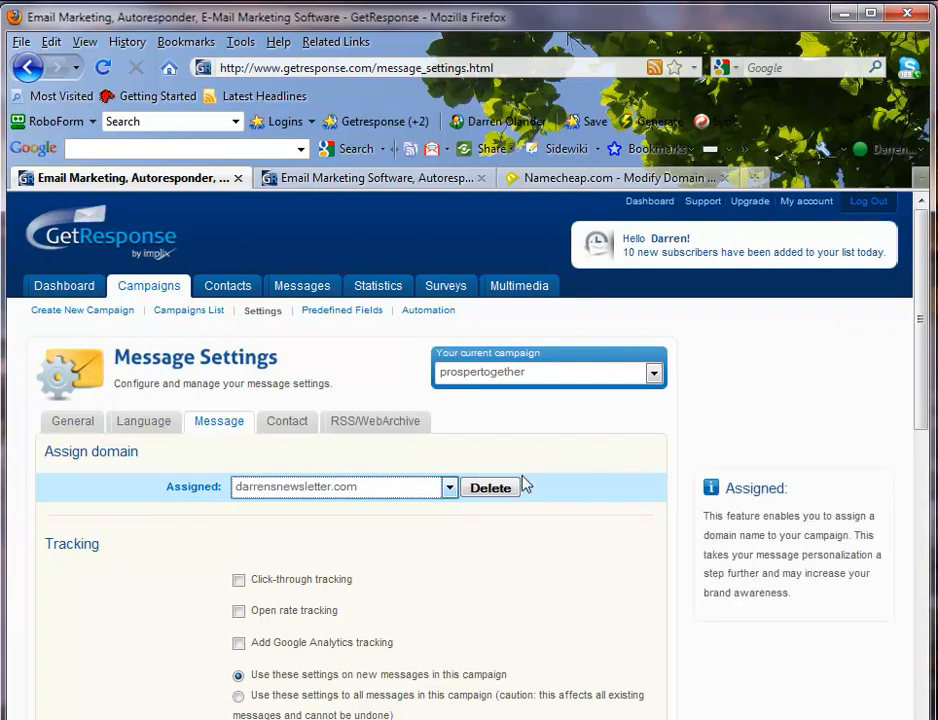
{"action": "mouse_move", "coordinate": [588, 470]}
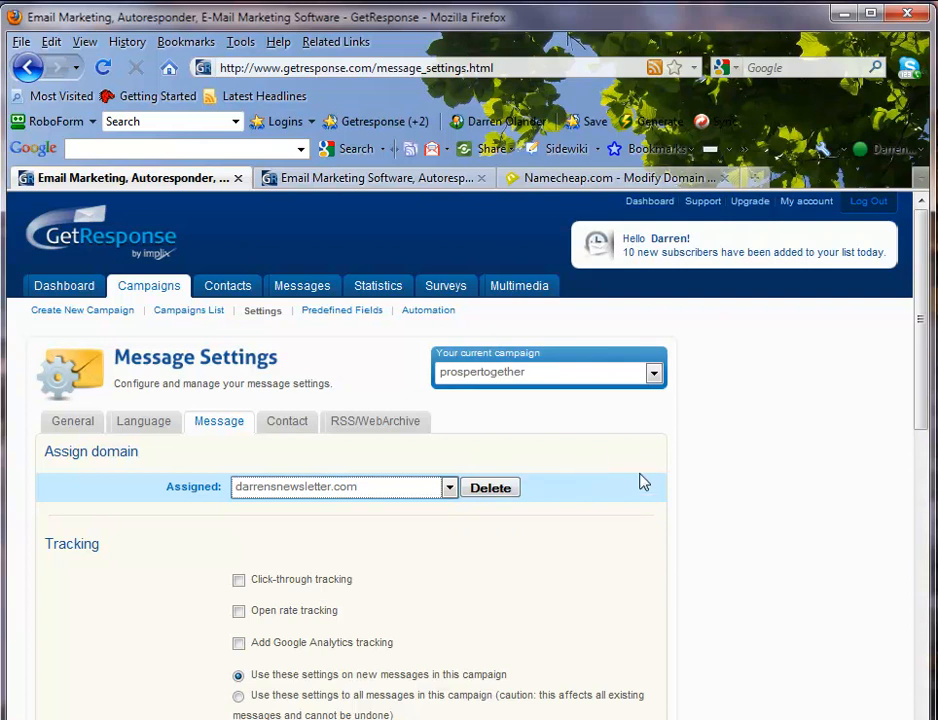
{"action": "mouse_move", "coordinate": [636, 468]}
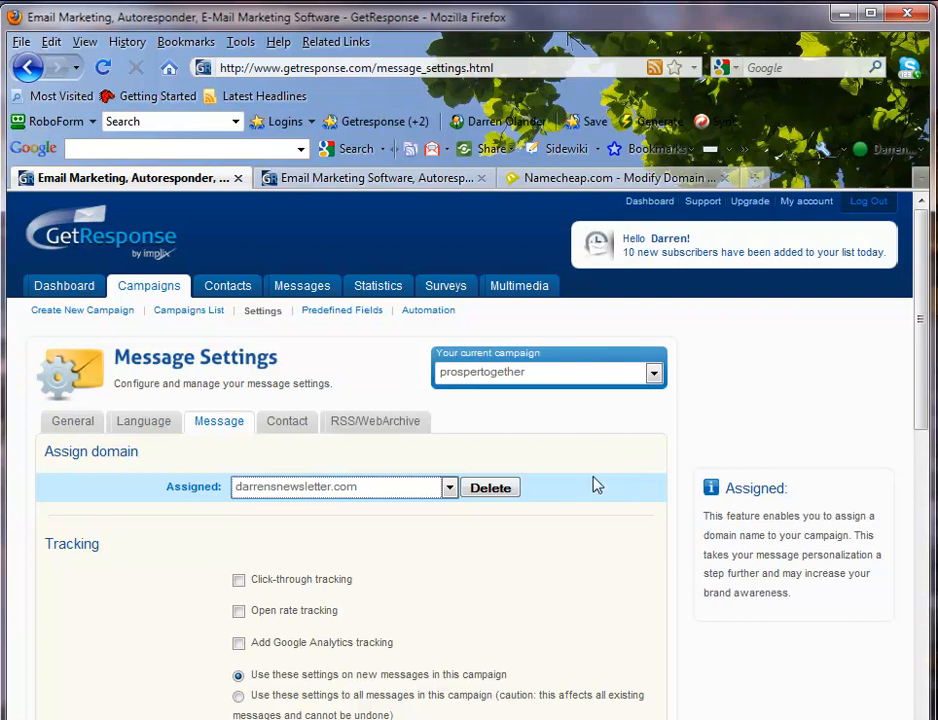
{"action": "mouse_move", "coordinate": [212, 540]}
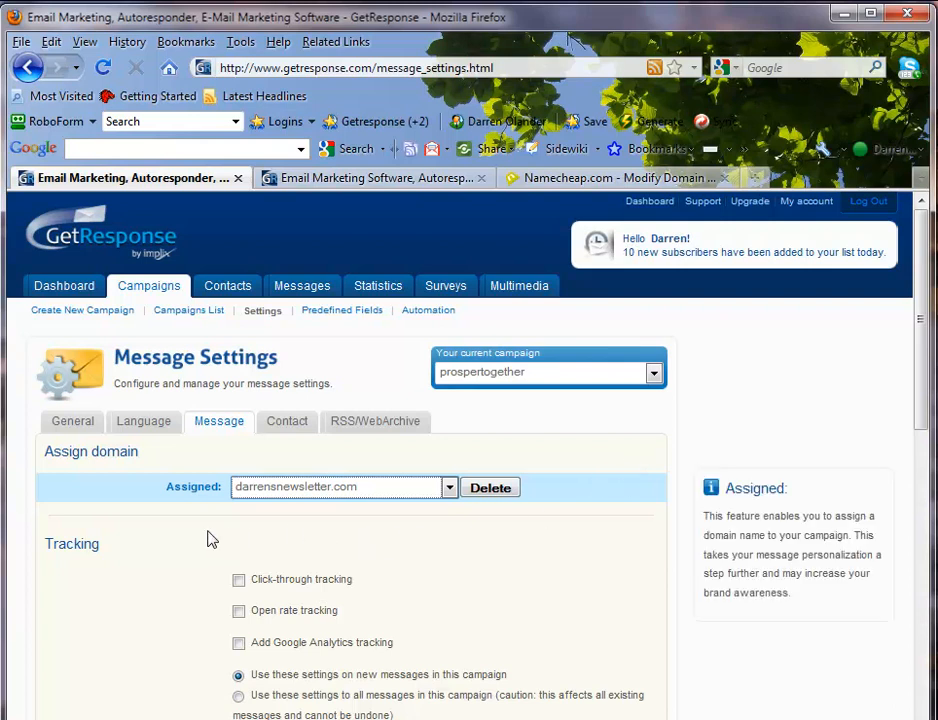